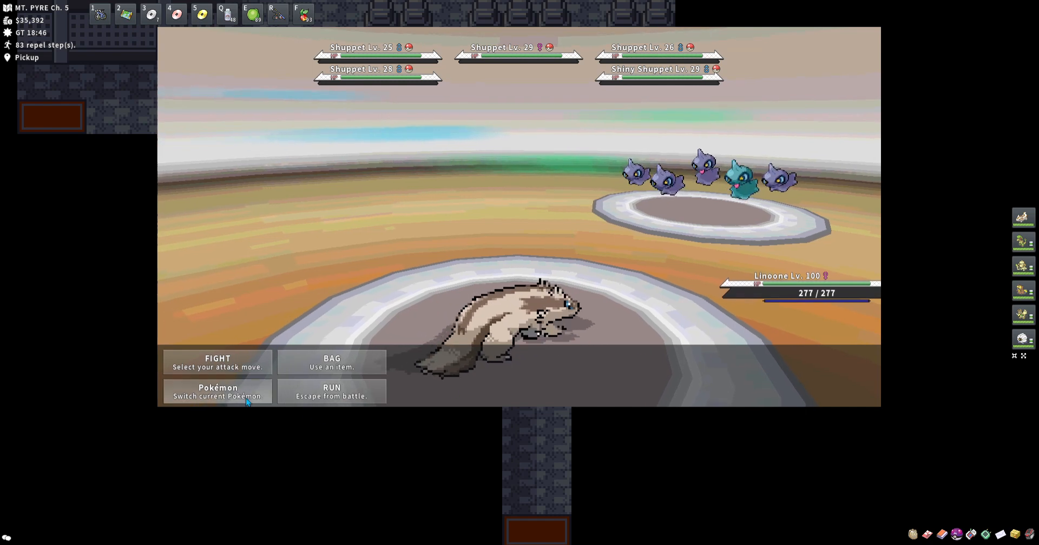
# Throw a Poké Ball at the Shiny Shuppet in the Mt. Pyre horde battle
pyautogui.click(217, 391)
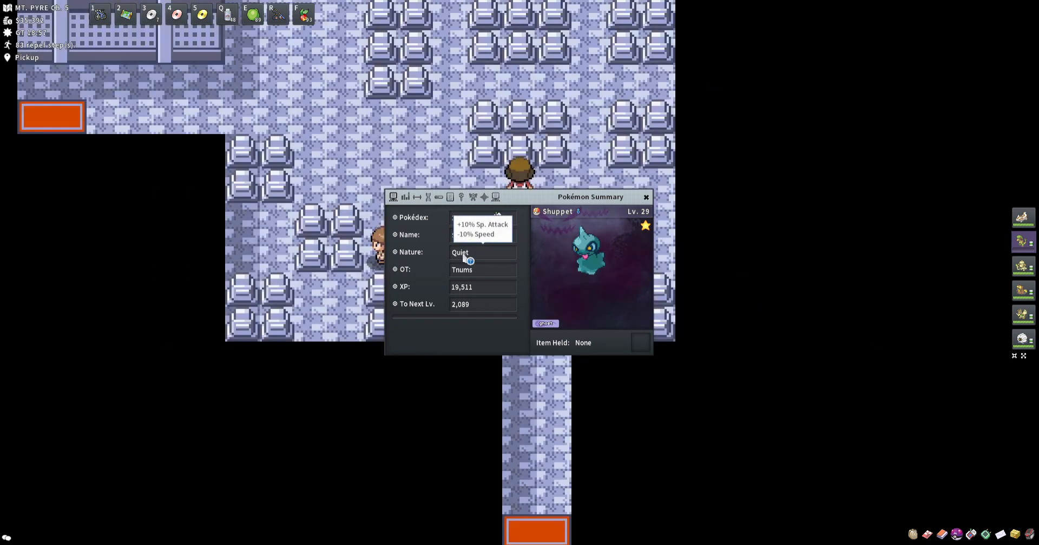
# Show the shiny Shuppet's IV breakdown, 108 of 186 with a perfect Sp. Def IV
pyautogui.click(428, 197)
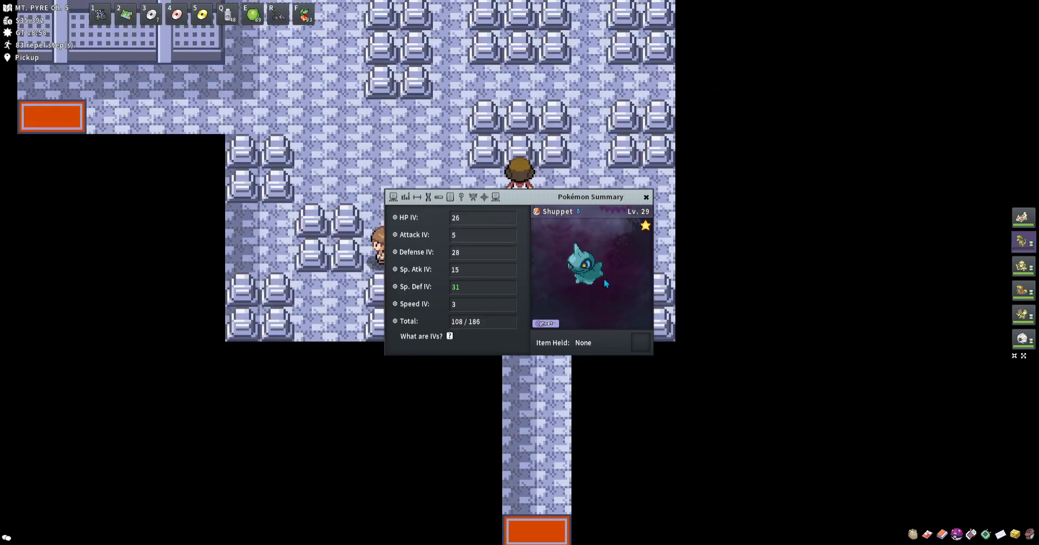